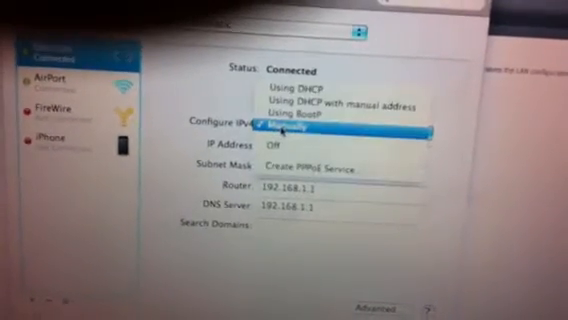
Set Configure IPv4 to Using DHCP for the connected network service
{"action": "left_click", "coordinate": [290, 91]}
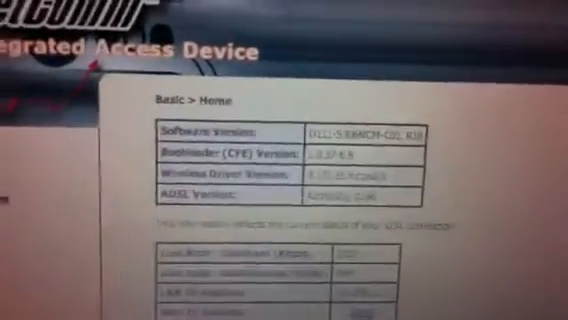
Scroll the Basic Home page to view software, bootloader, wireless driver and ADSL versions
{"action": "scroll", "scroll_direction": "down", "scroll_amount": 3}
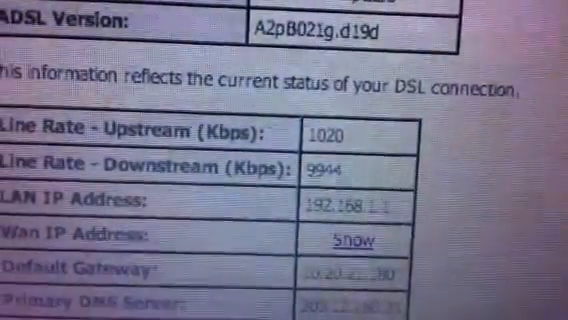
Scroll down to the DSL status table showing 1020 Kbps upstream and 9944 Kbps downstream
{"action": "scroll", "scroll_direction": "down", "scroll_amount": 3}
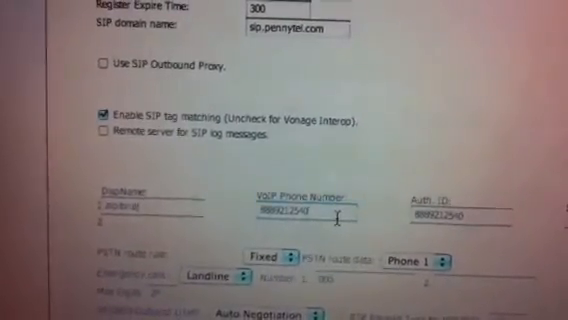
Scroll through the SIP settings: sip.pennytel.com domain, tag matching and VoIP line numbers
{"action": "scroll", "scroll_direction": "down", "scroll_amount": 3}
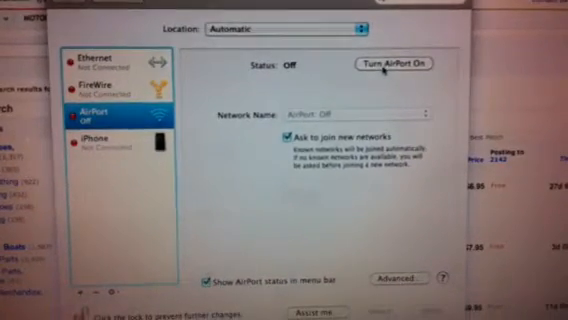
Turn AirPort on in the Network pane so its status reads On
{"action": "left_click", "coordinate": [401, 65]}
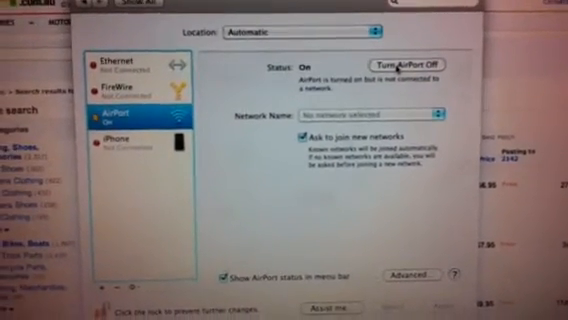